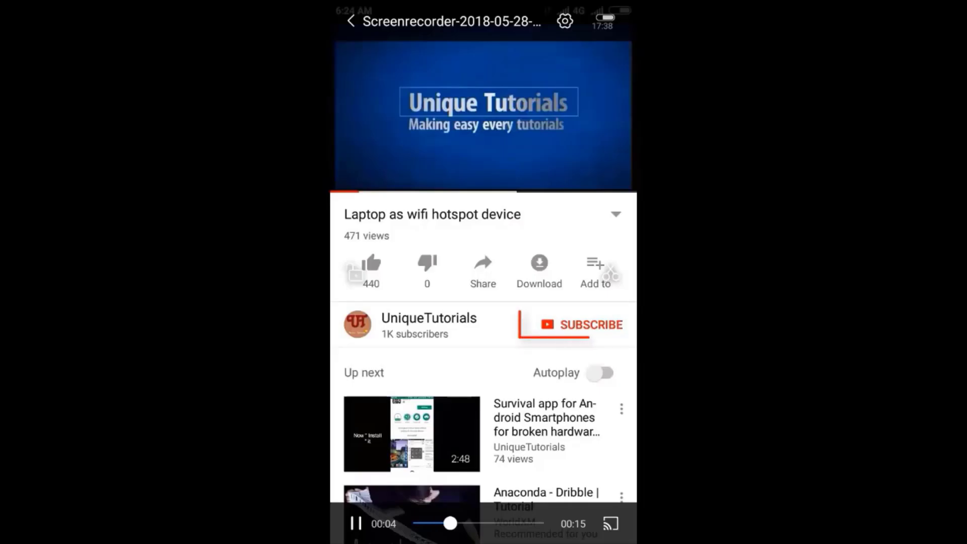
Step: Subscribe to the UniqueTutorials YouTube channel and turn on upload notifications with the bell
left_click(577, 324)
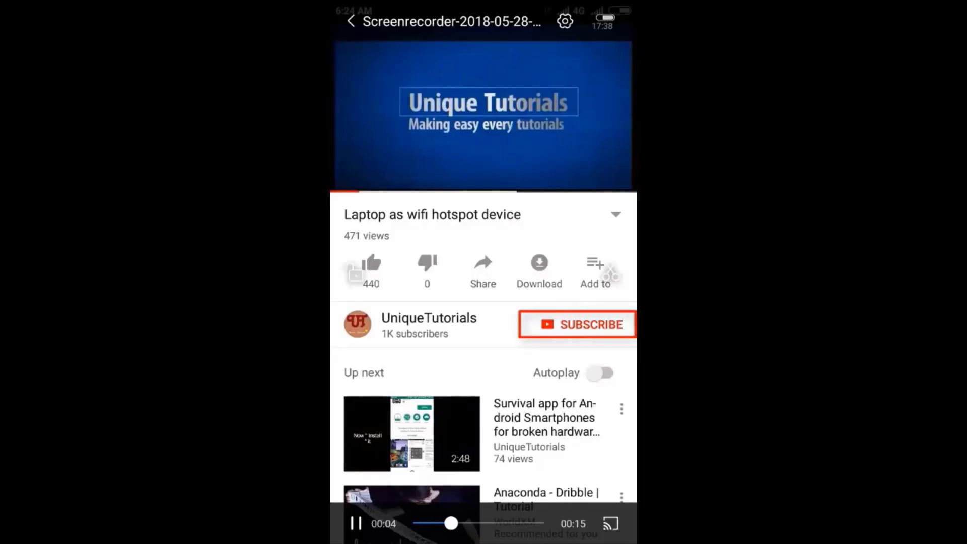
left_click(576, 324)
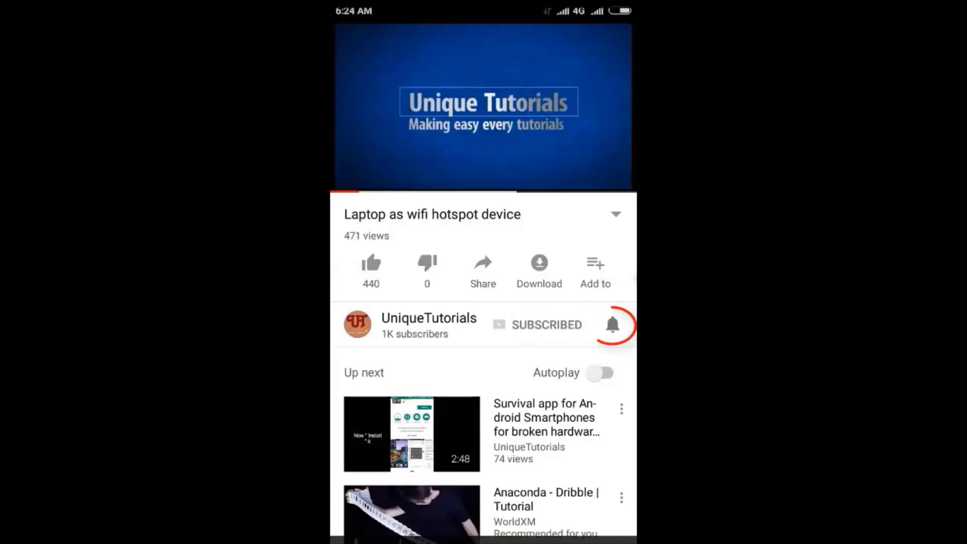
left_click(612, 325)
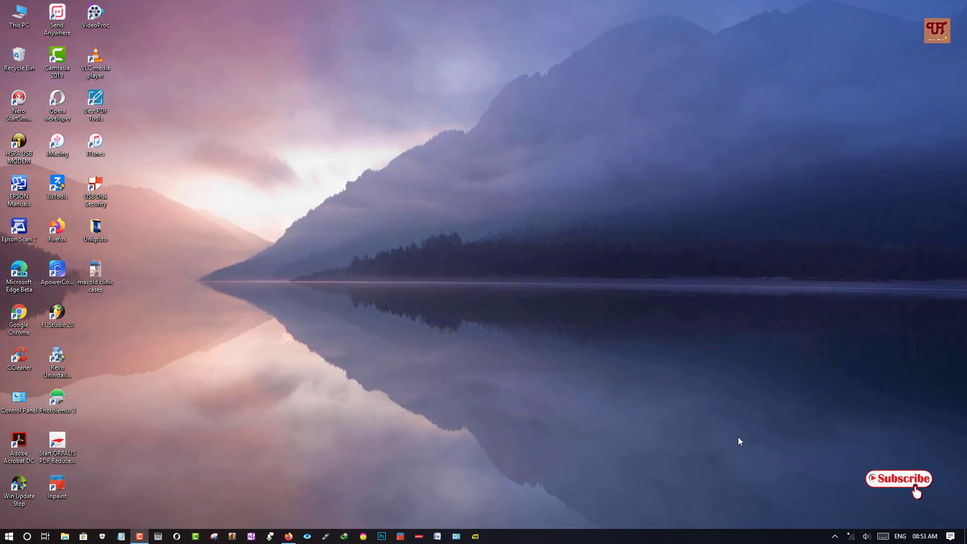
mouse_move(458, 359)
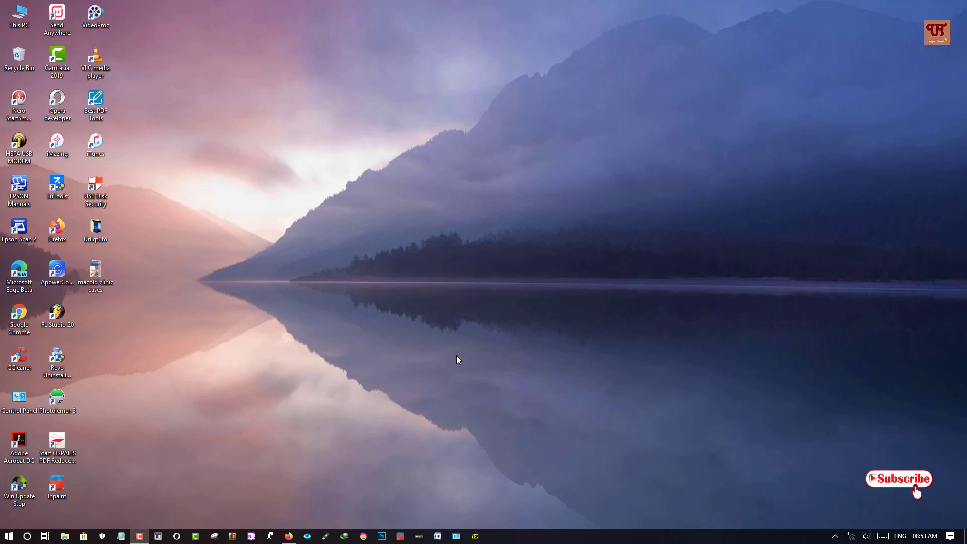
mouse_move(482, 359)
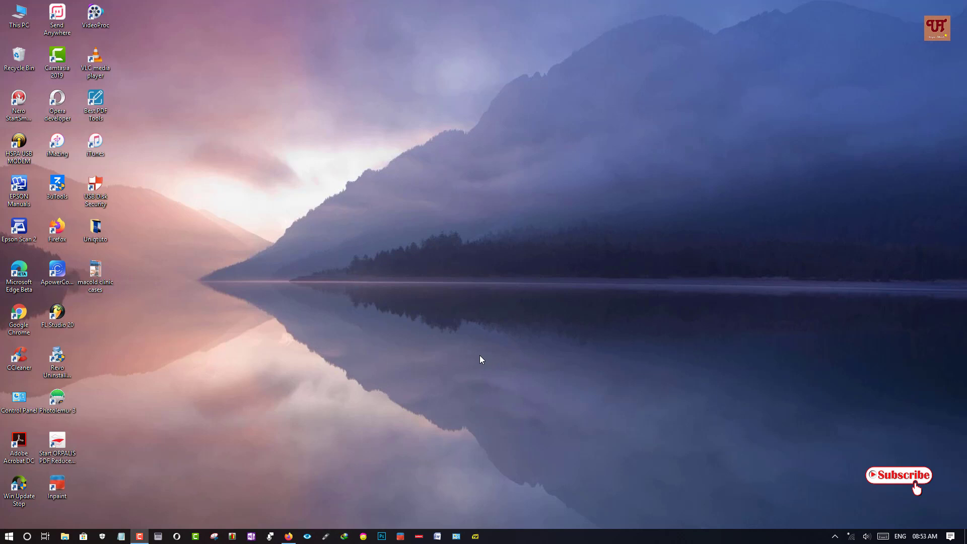
mouse_move(453, 355)
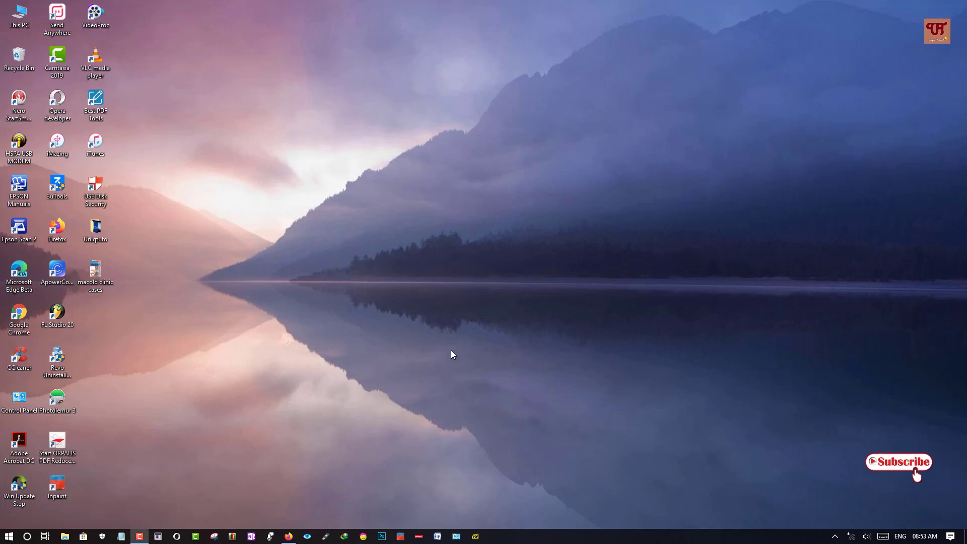
mouse_move(413, 361)
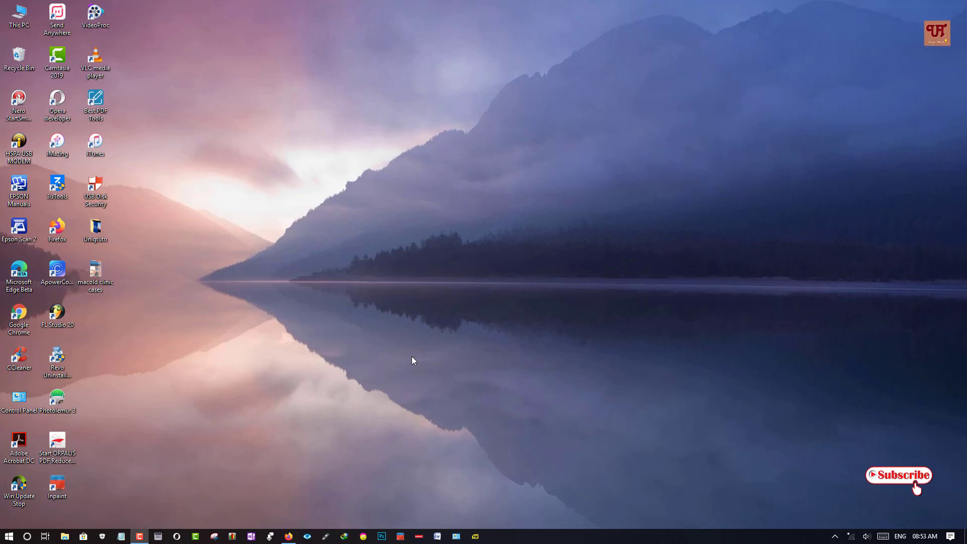
mouse_move(473, 362)
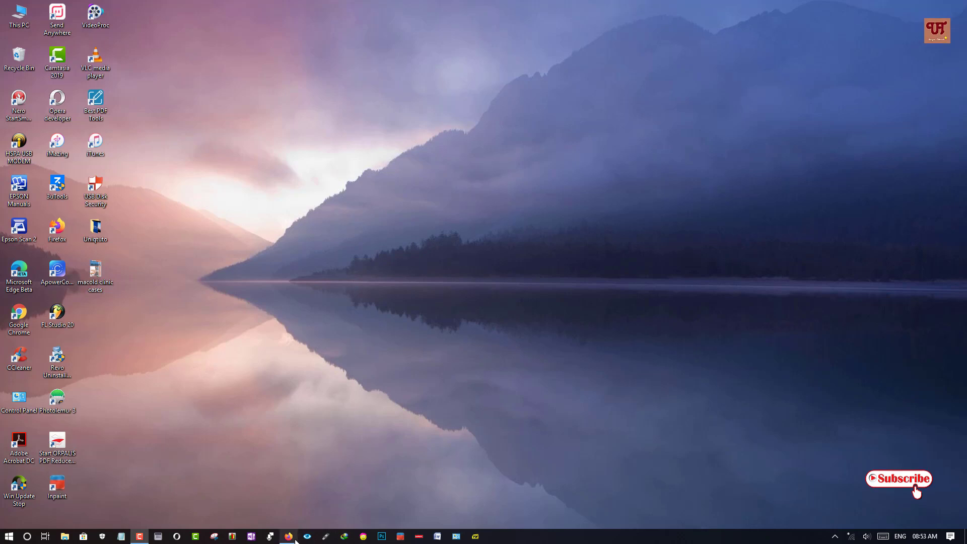
left_click(288, 536)
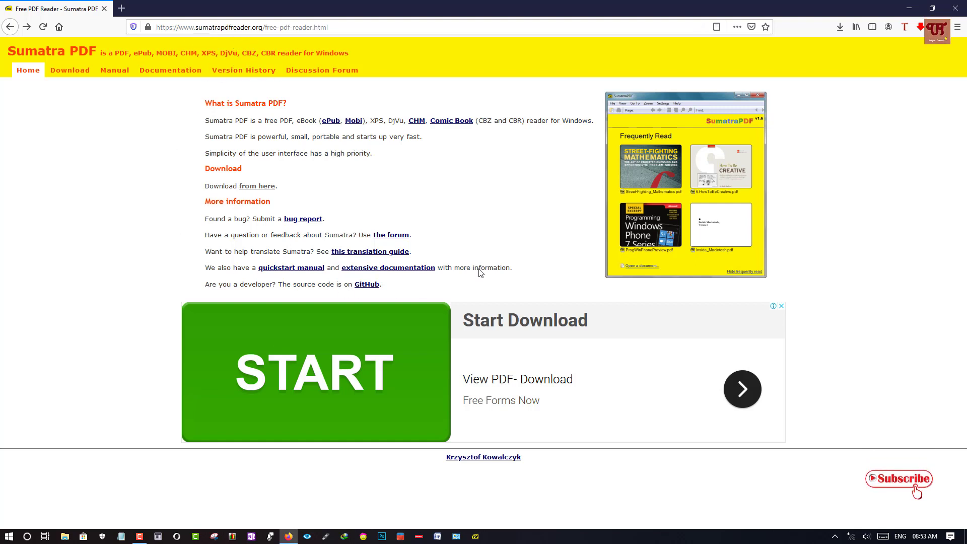
mouse_move(391, 235)
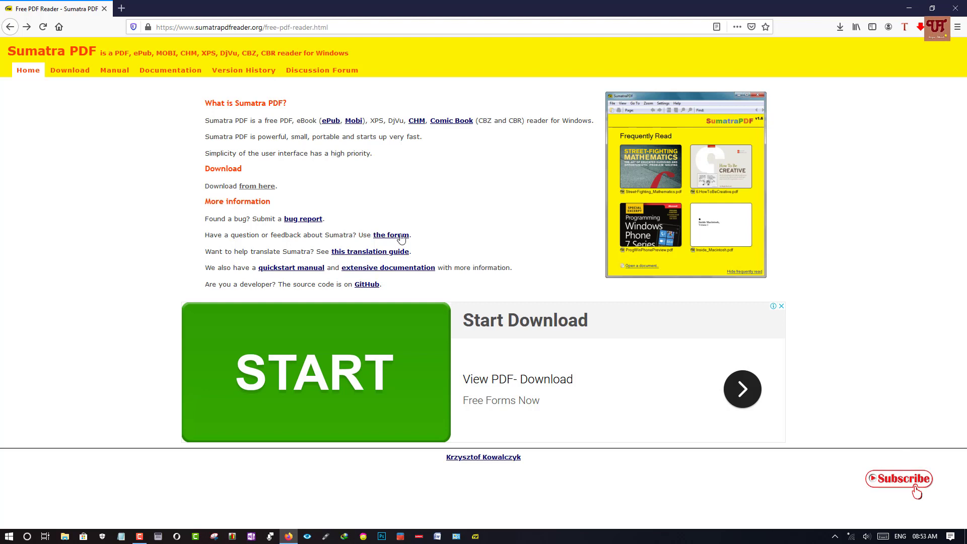
mouse_move(506, 210)
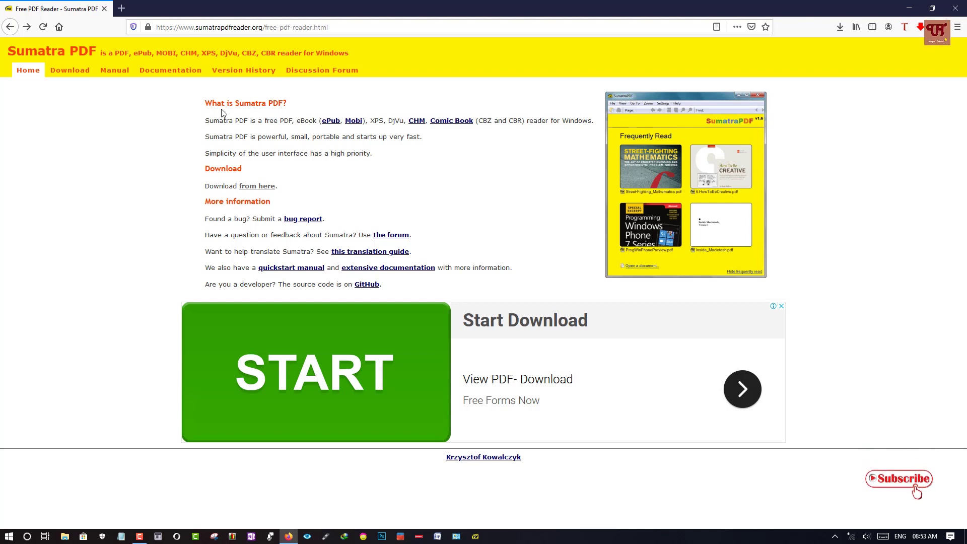
mouse_move(266, 115)
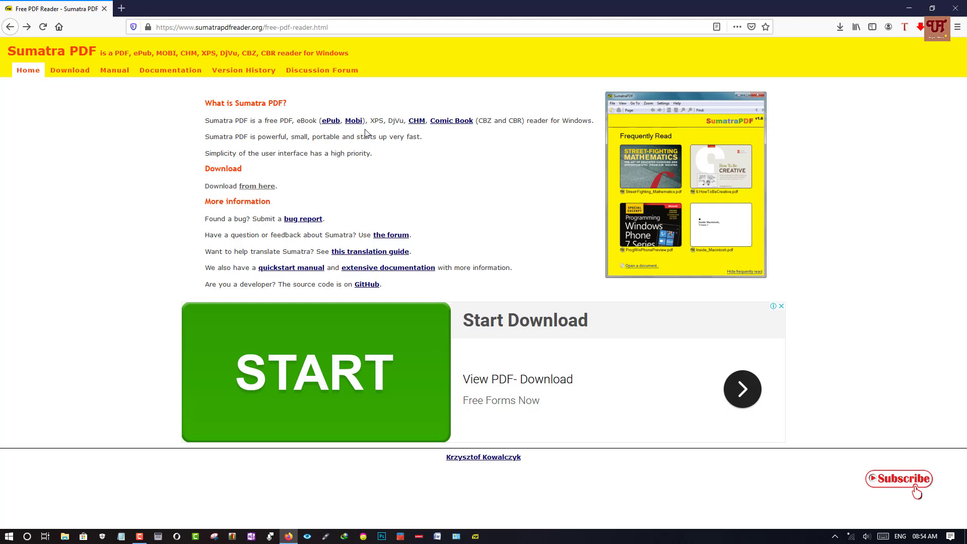
mouse_move(395, 131)
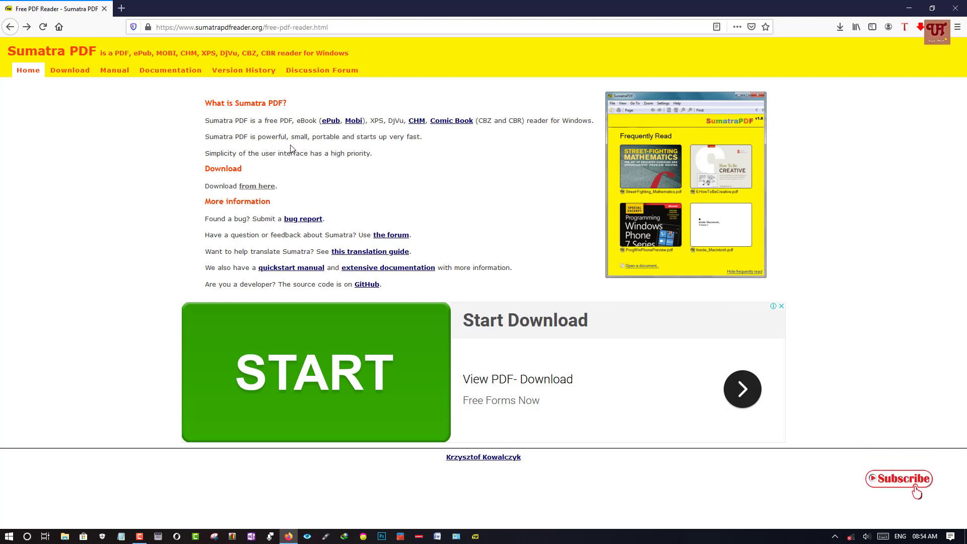
mouse_move(400, 147)
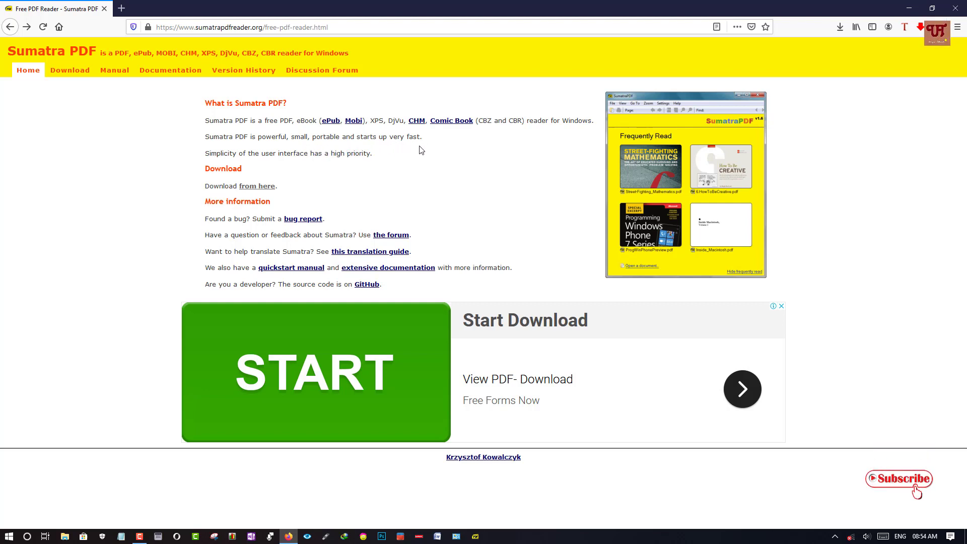
mouse_move(378, 119)
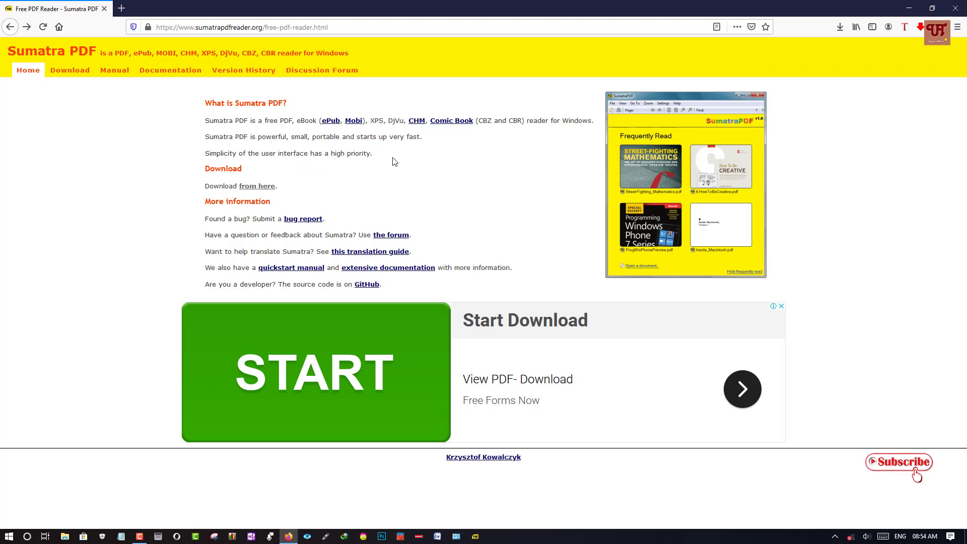
mouse_move(206, 85)
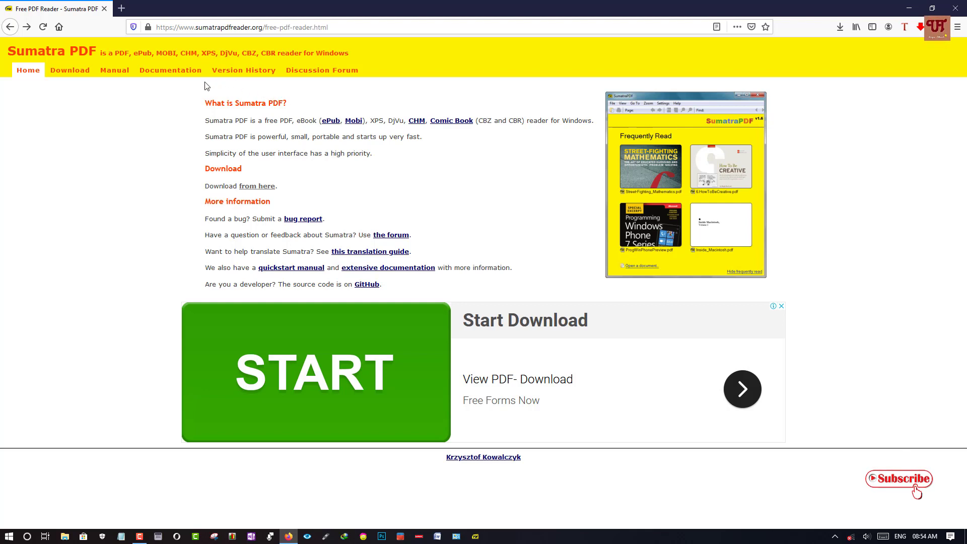
mouse_move(387, 163)
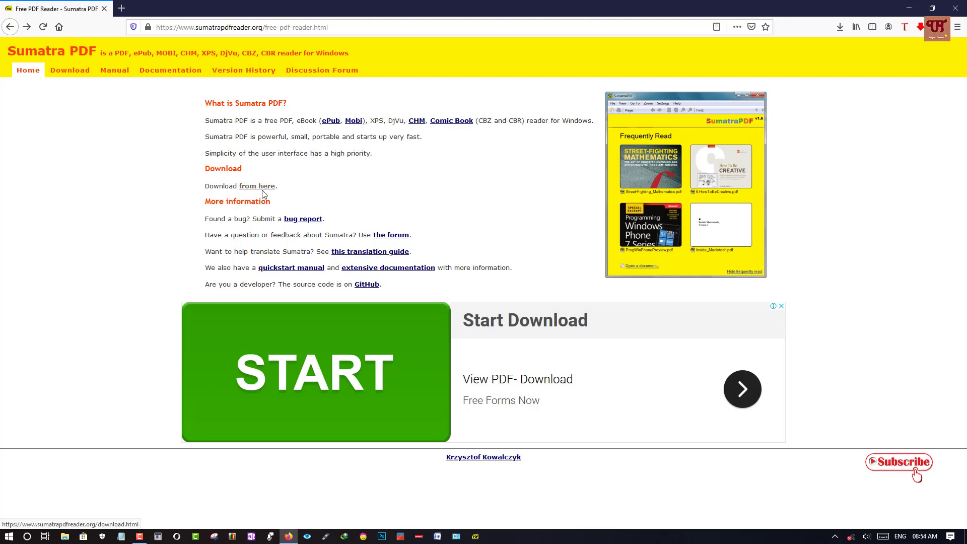
mouse_move(527, 256)
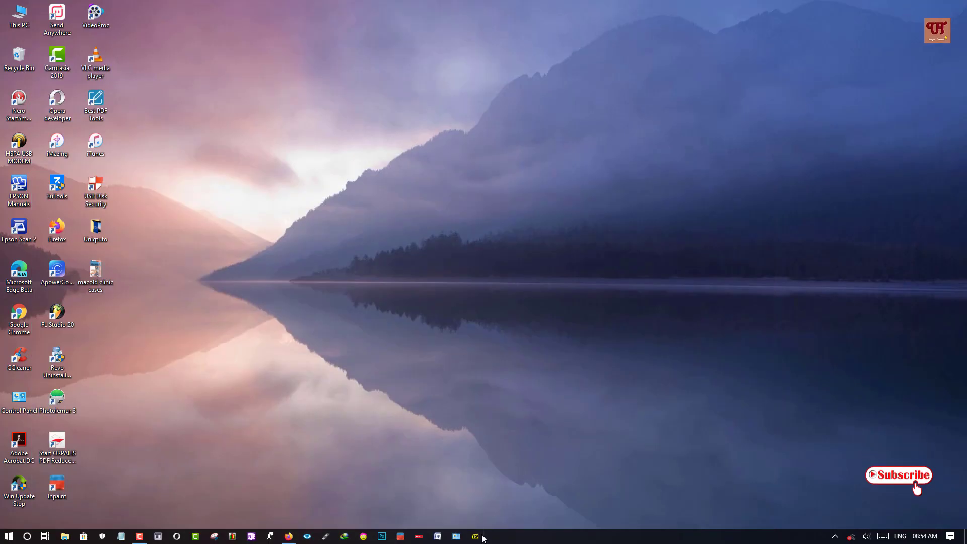
mouse_move(475, 535)
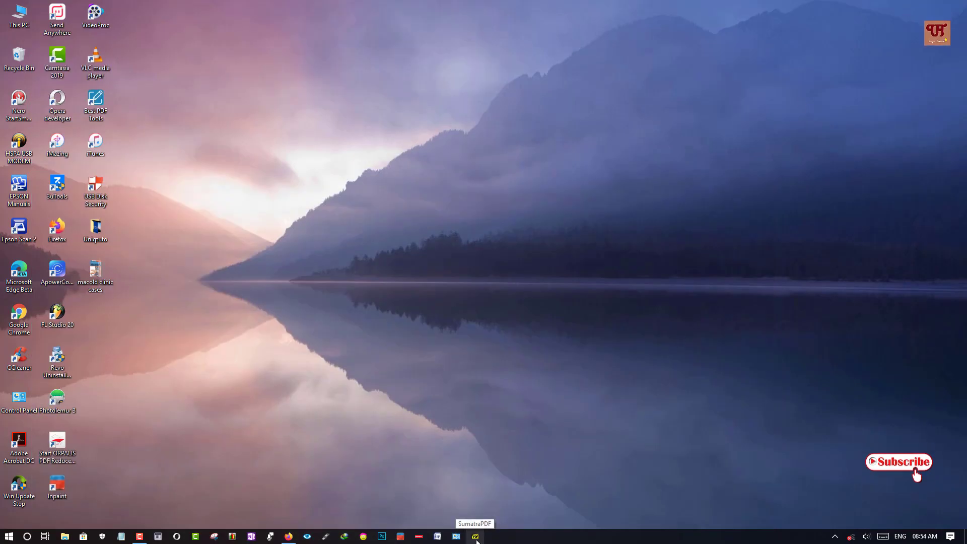
Step: Restore the Sumatra PDF window from the taskbar, showing the encyclopedia's Brain Tumors page
left_click(474, 536)
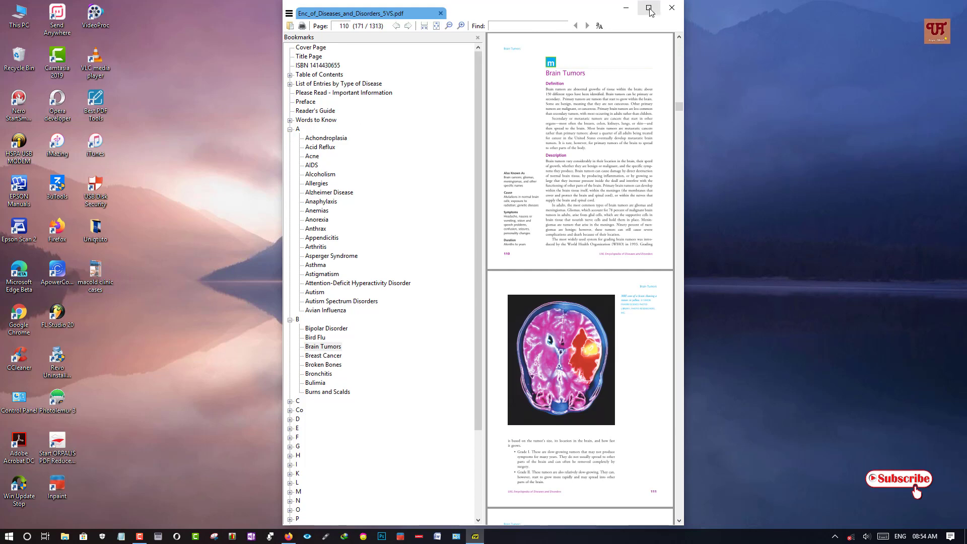
left_click(648, 7)
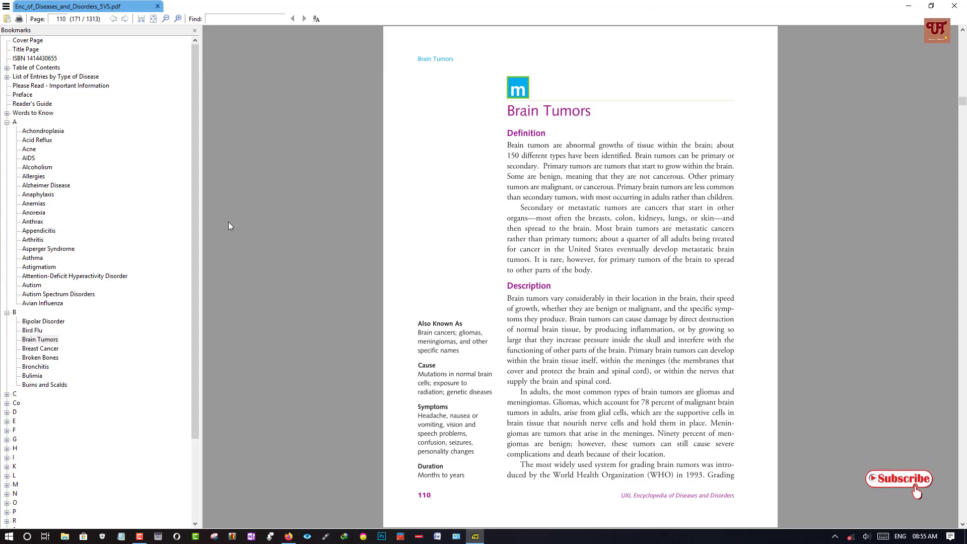
mouse_move(594, 179)
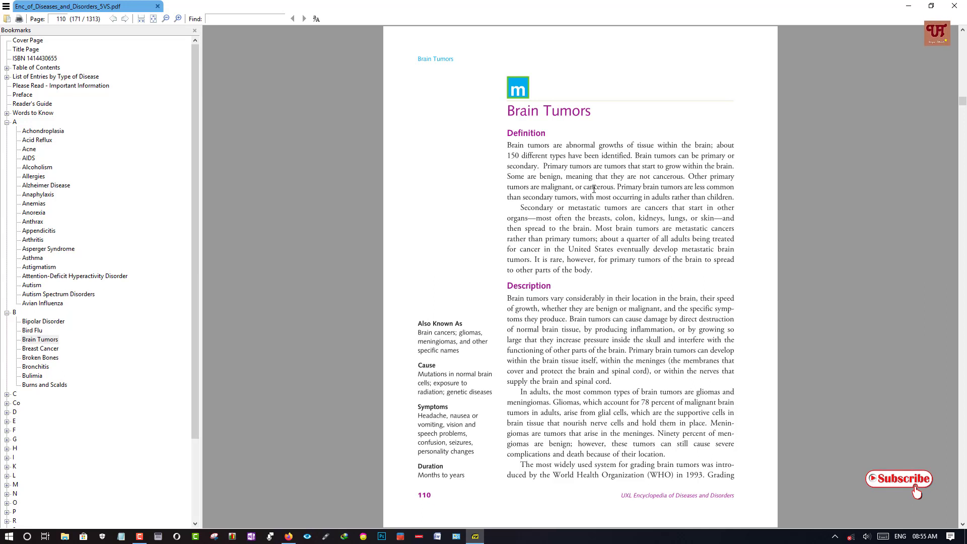
mouse_move(565, 175)
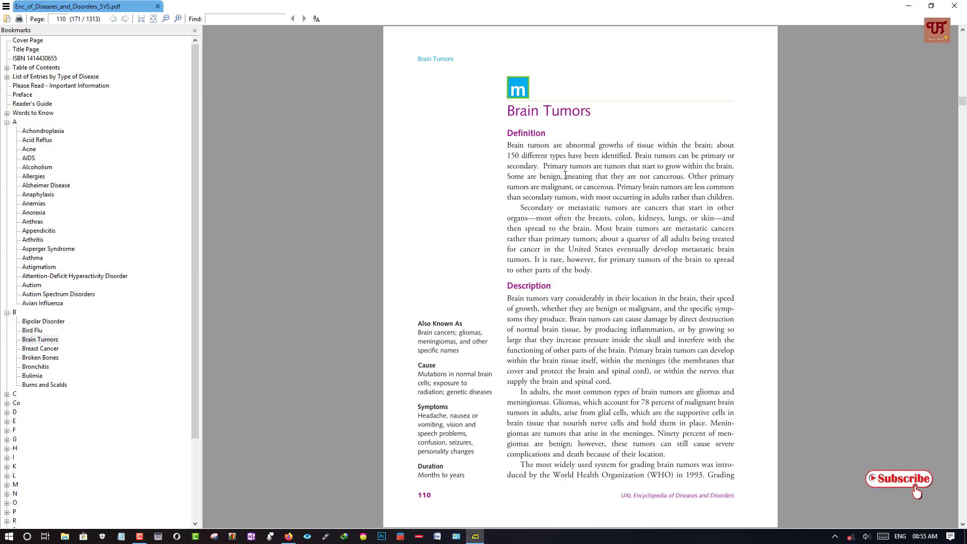
mouse_move(522, 312)
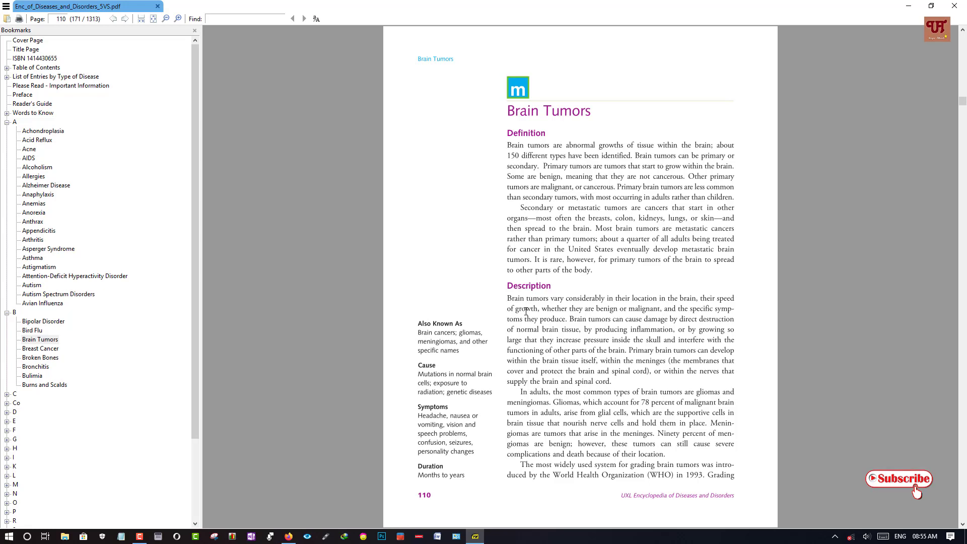
scroll("down", 3)
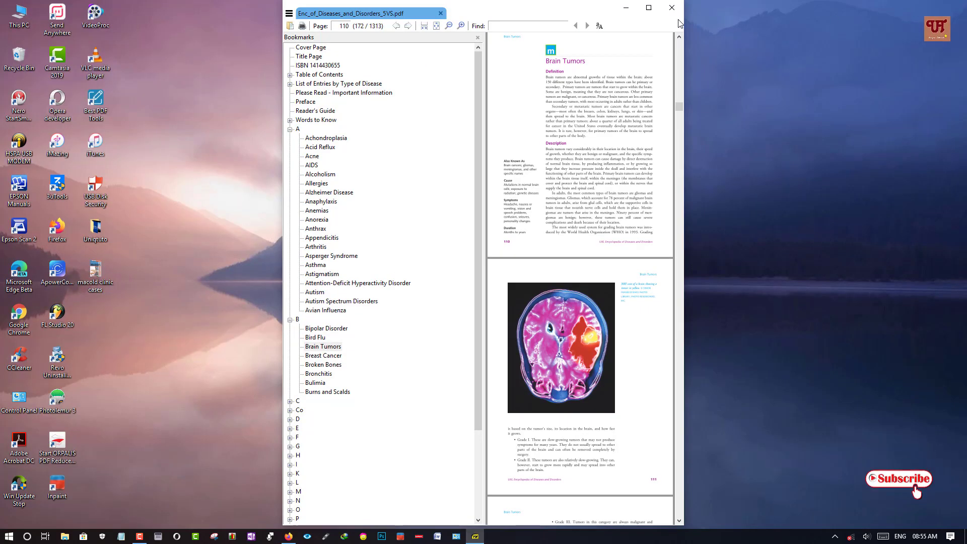
mouse_move(694, 111)
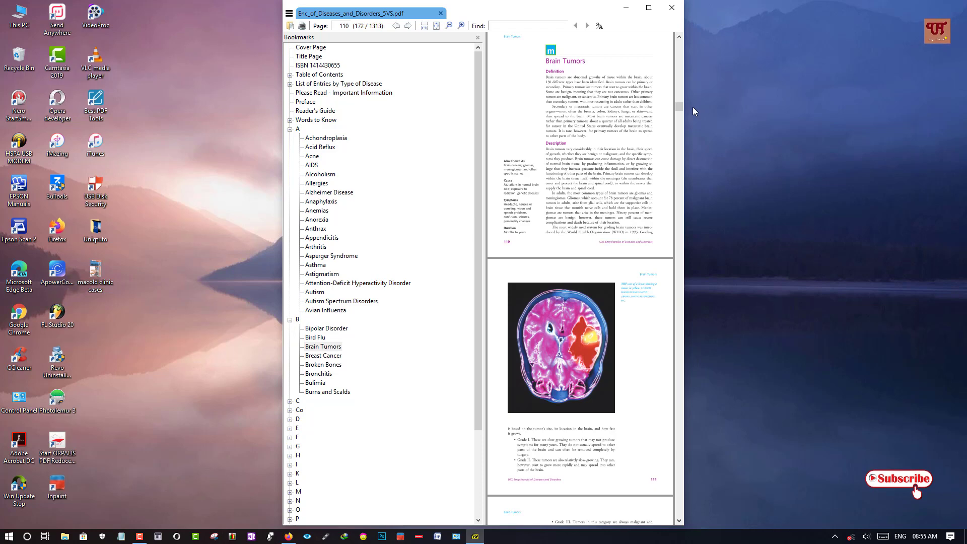
mouse_move(676, 59)
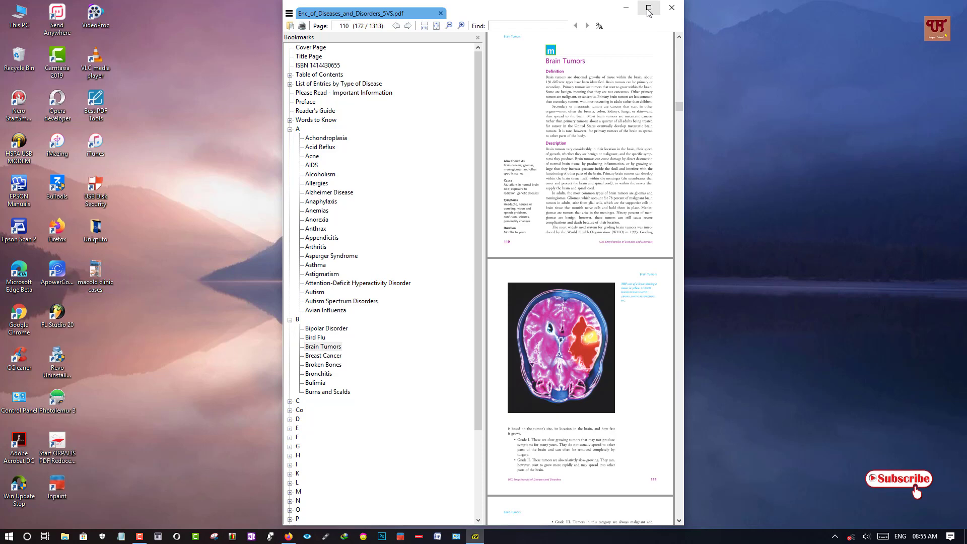
mouse_move(648, 7)
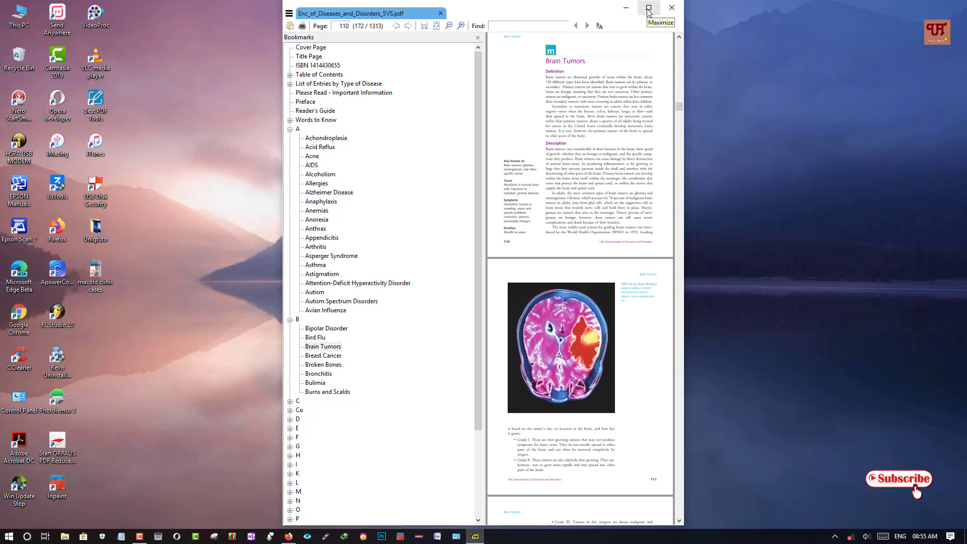
mouse_move(672, 7)
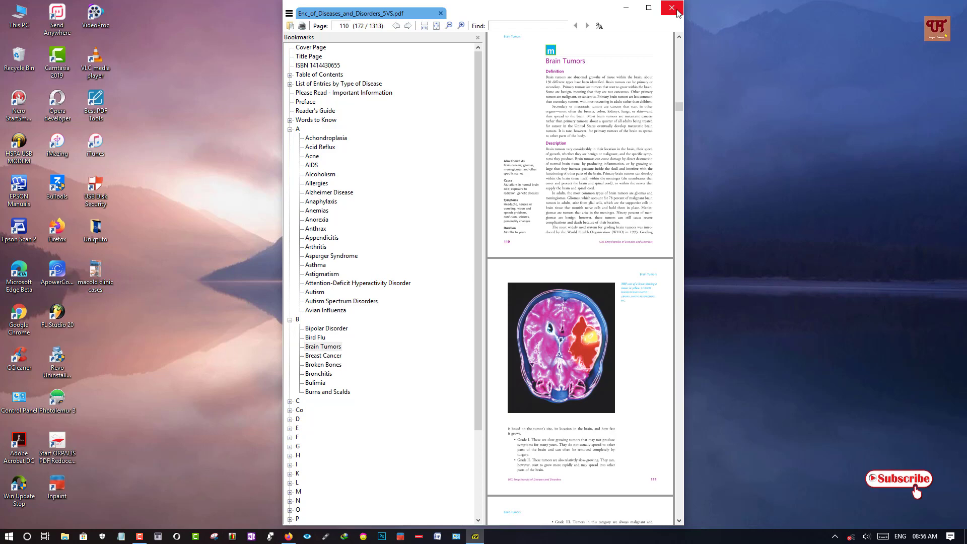
Step: Close the Sumatra PDF window with the encyclopedia open
left_click(670, 8)
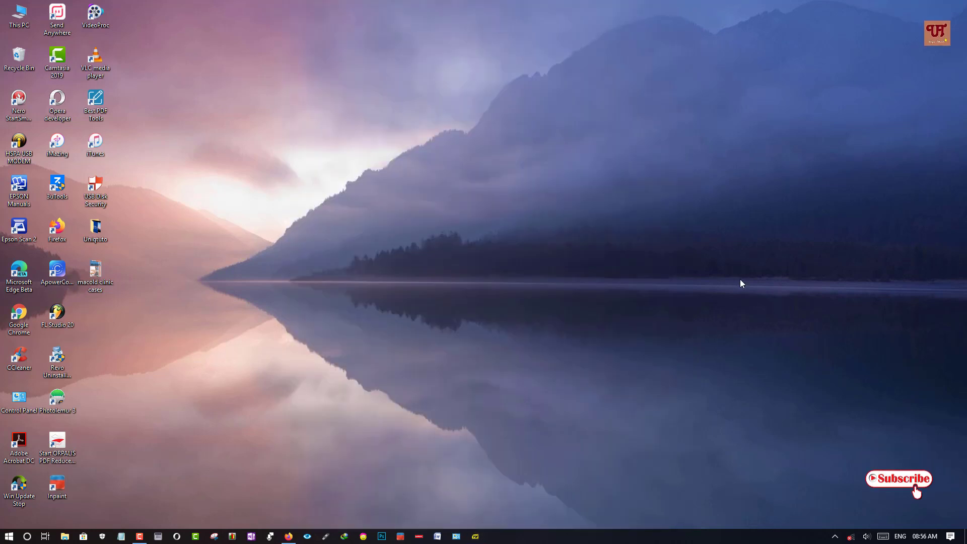
mouse_move(731, 245)
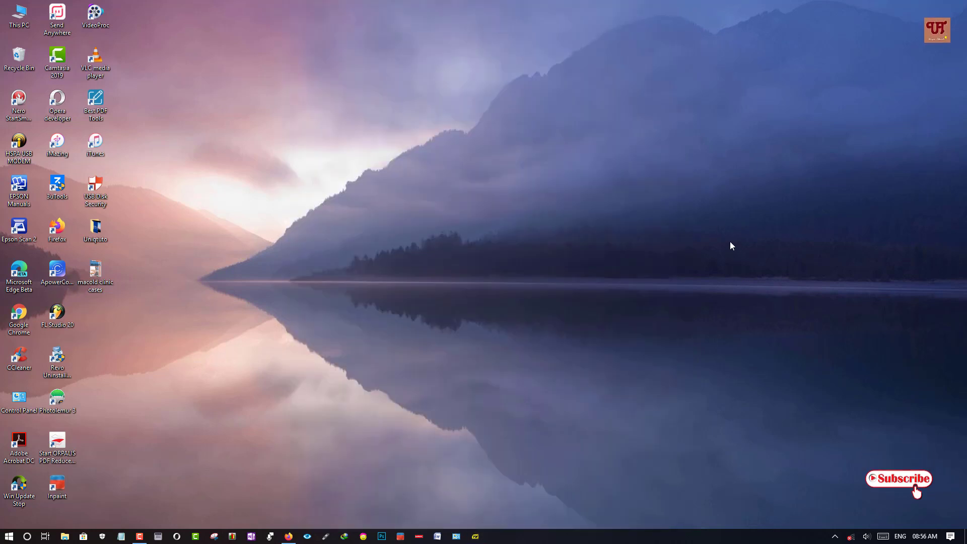